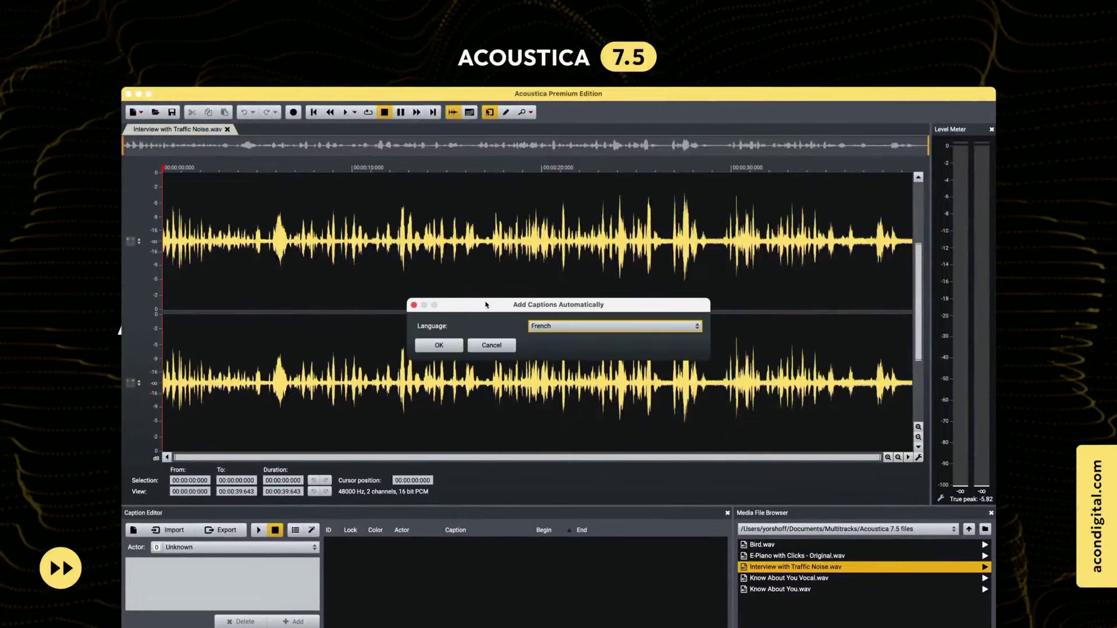
# Confirm automatic captioning with French selected as the language.
pyautogui.click(612, 326)
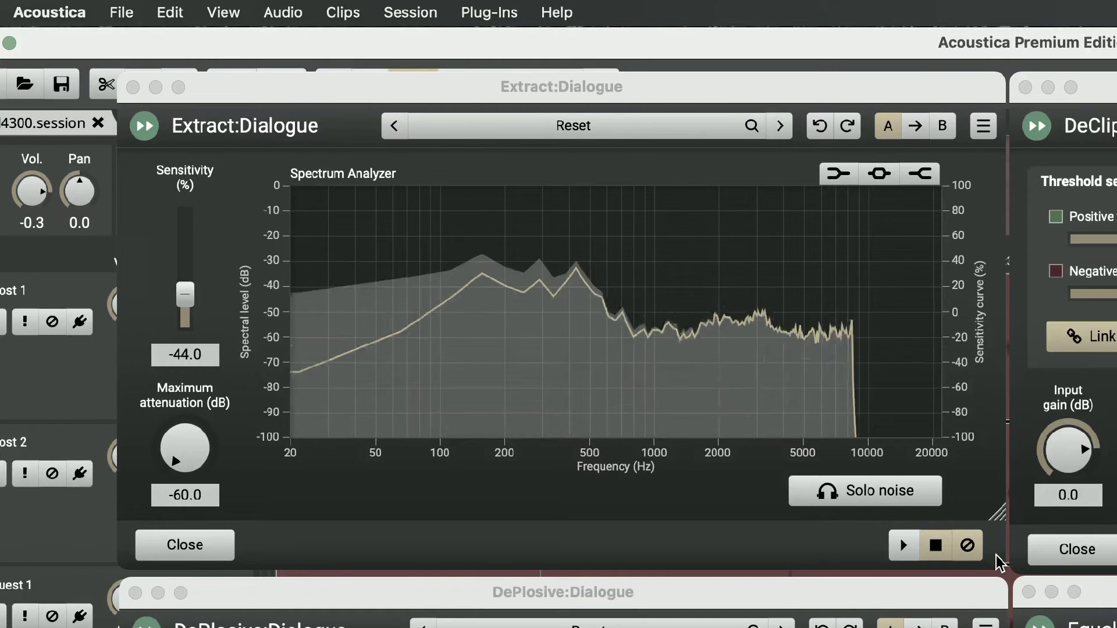
# Apply the Equalize 2 band adjustments and close the plug-in windows to reveal the session.
pyautogui.click(965, 547)
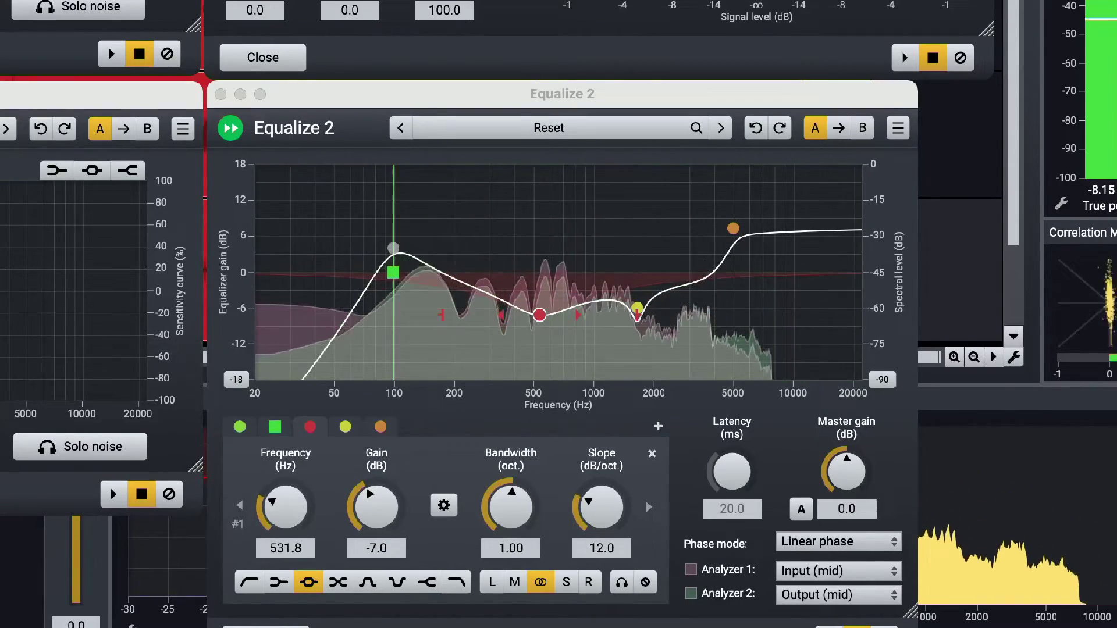
pyautogui.click(261, 57)
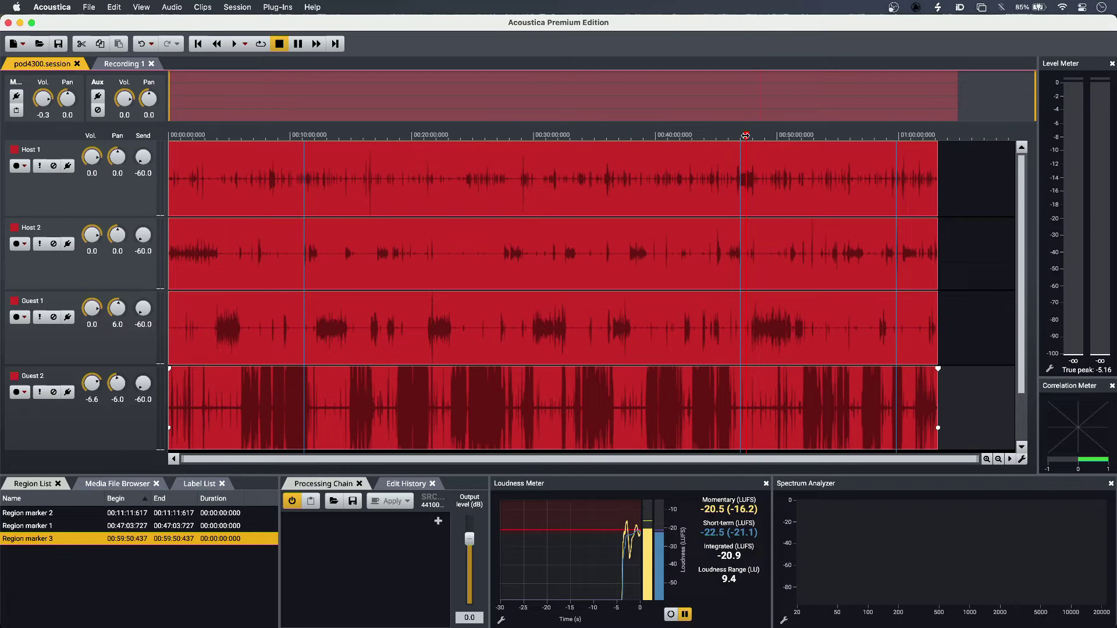
# Play and stop the mix, reading -22.9 LUFS integrated with 6.8 LU range.
pyautogui.click(234, 43)
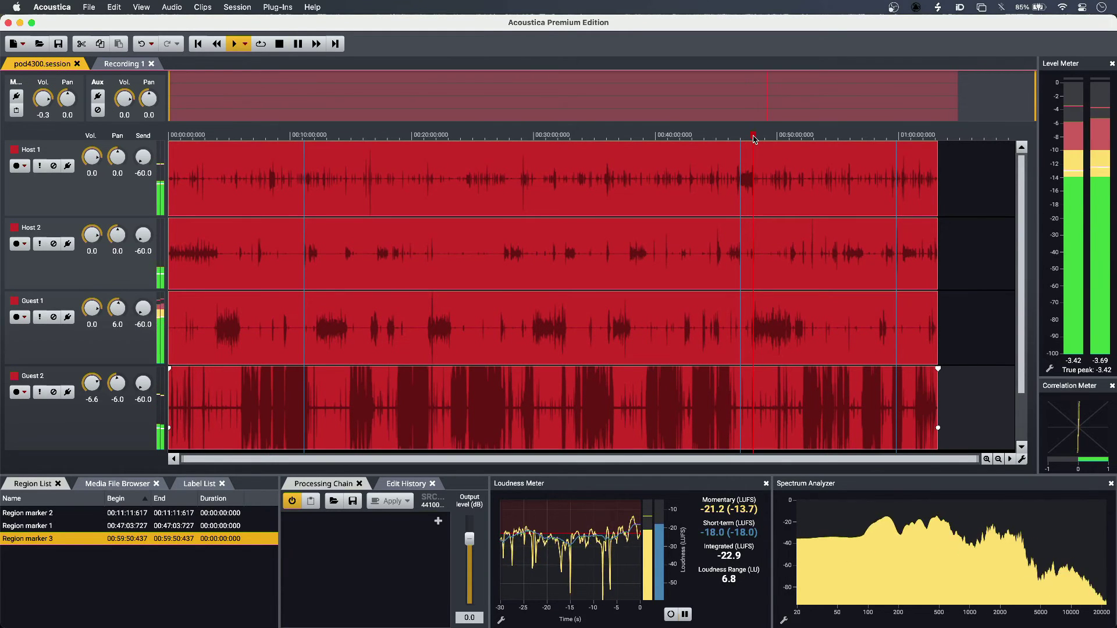
pyautogui.click(234, 44)
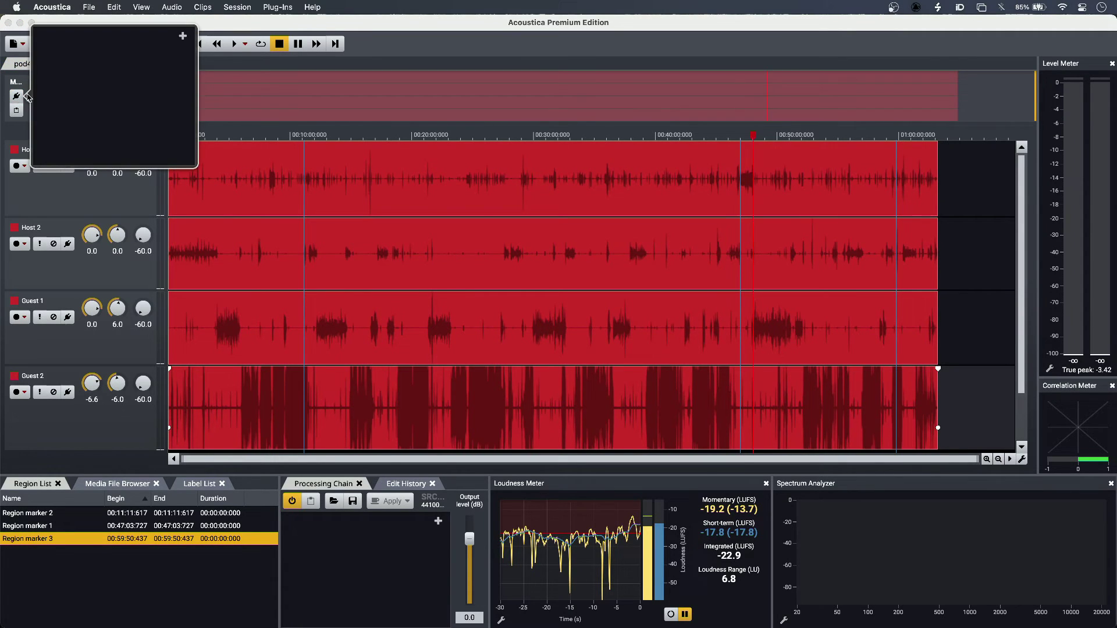
# Add a Normalize processor to the master output and choose a loudness preset.
pyautogui.click(183, 36)
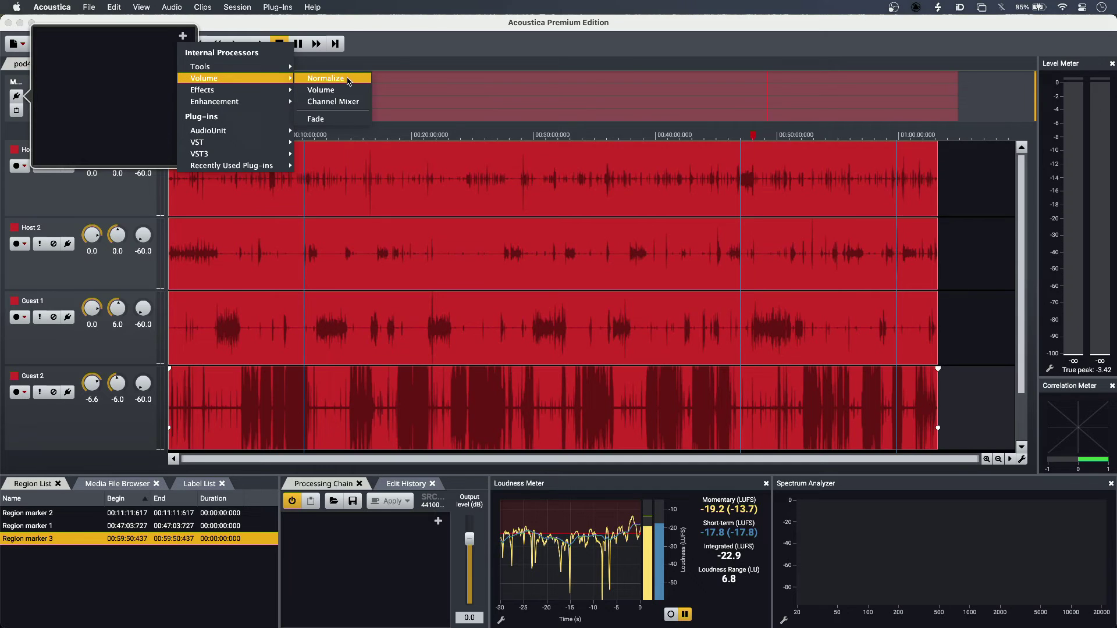
pyautogui.click(325, 77)
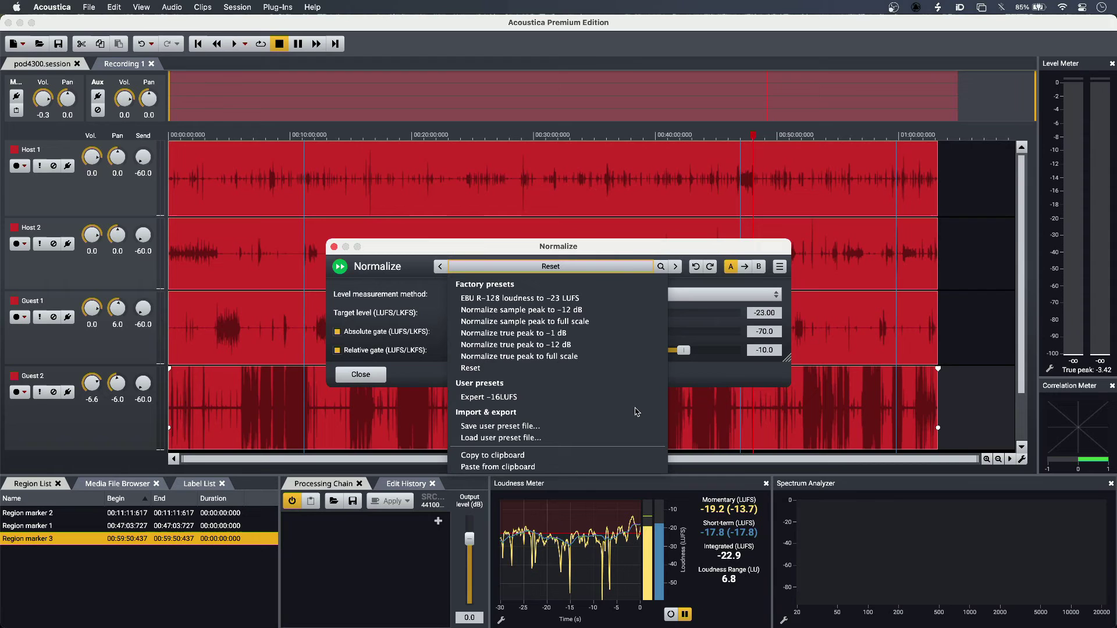
pyautogui.click(89, 7)
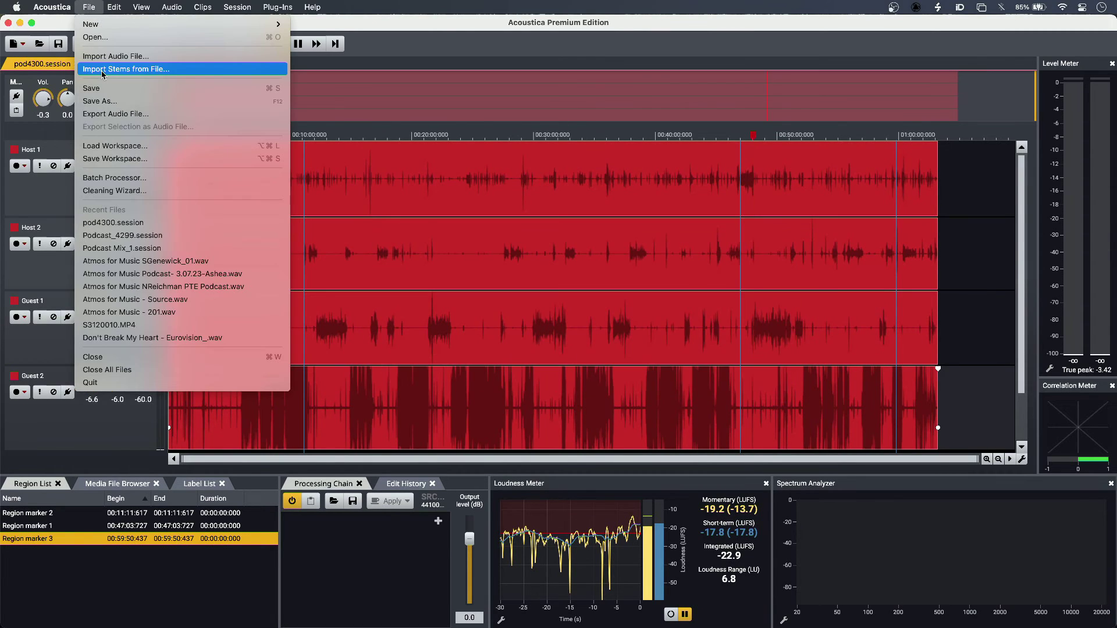
pyautogui.moveTo(118, 114)
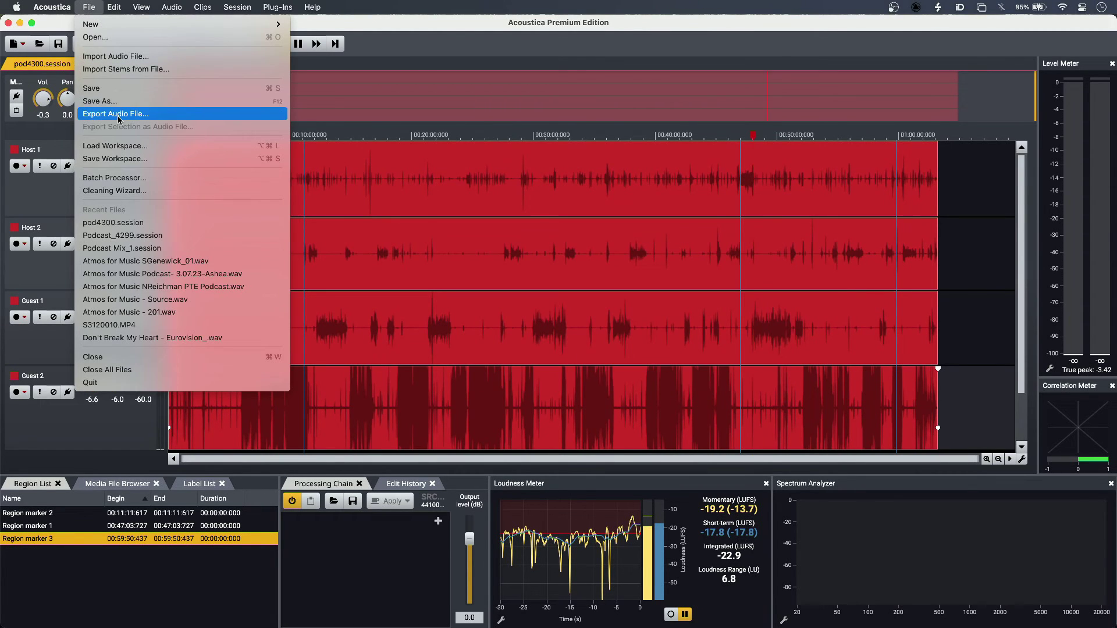